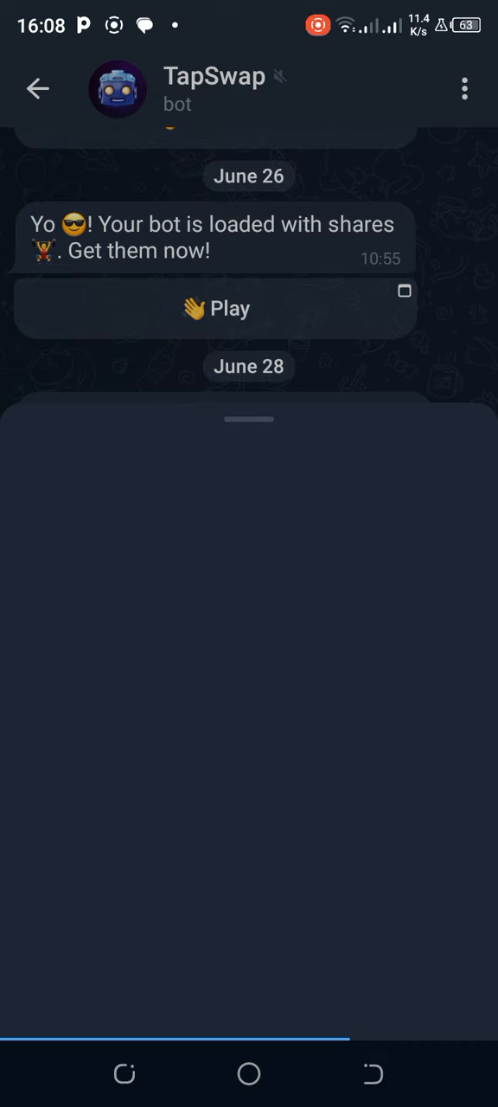
Step: Launch TapSwap and collect the Tap Bot's 2,120 offline shares, reaching 26.558 M
click(217, 309)
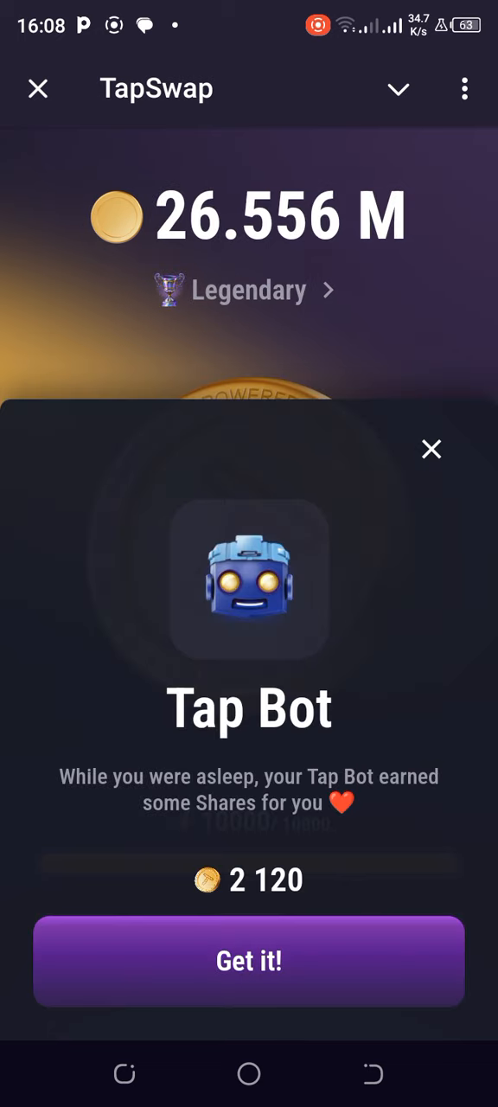
click(249, 960)
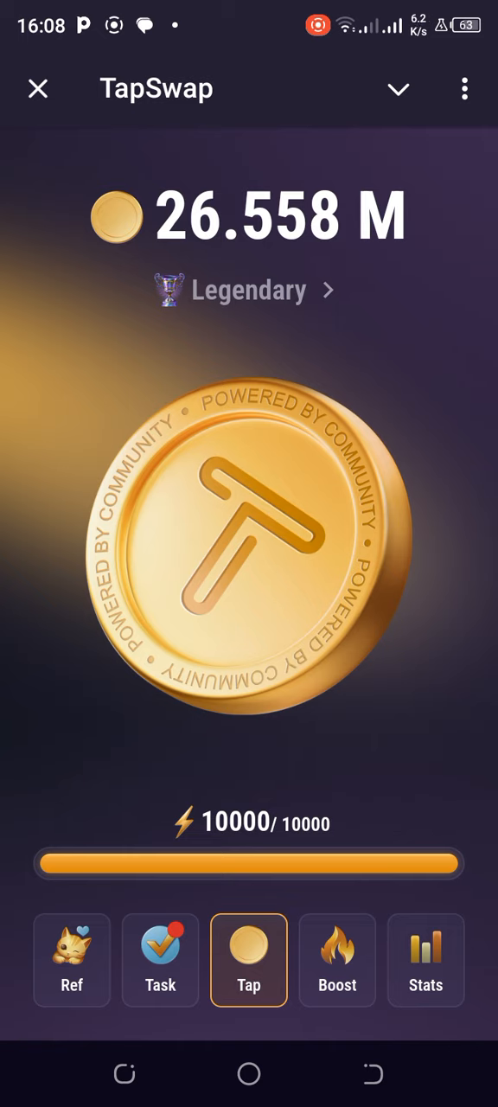
Step: Tap the coin once, then view the Cinema tasks with Watch Daily Video (200,000)
click(249, 537)
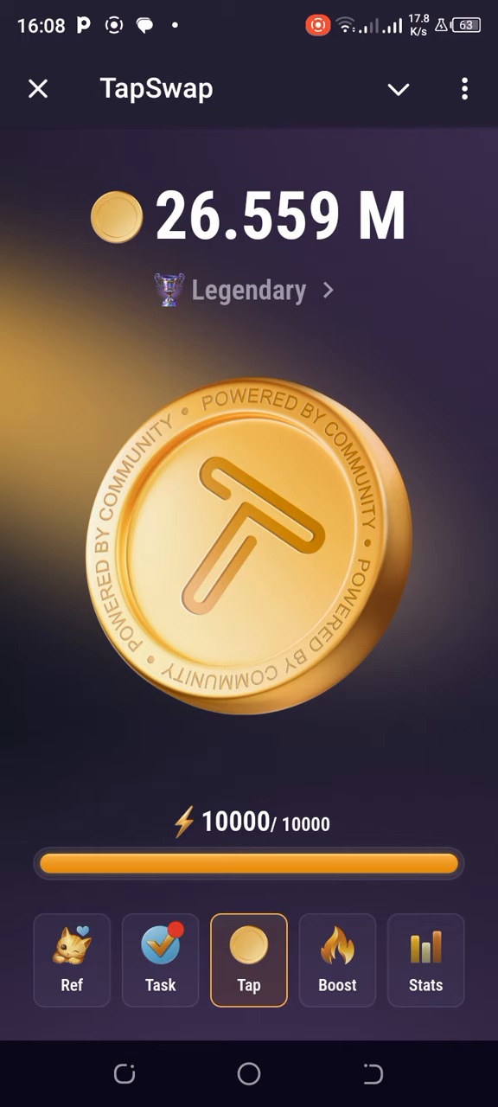
click(160, 961)
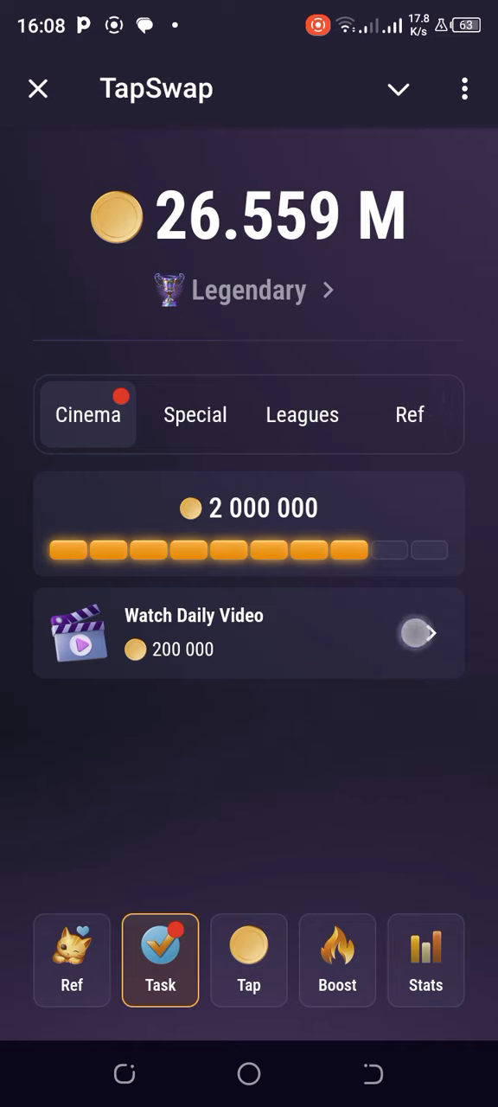
Step: Open the Watch Daily Video mission page and activate its empty code answer field
click(248, 632)
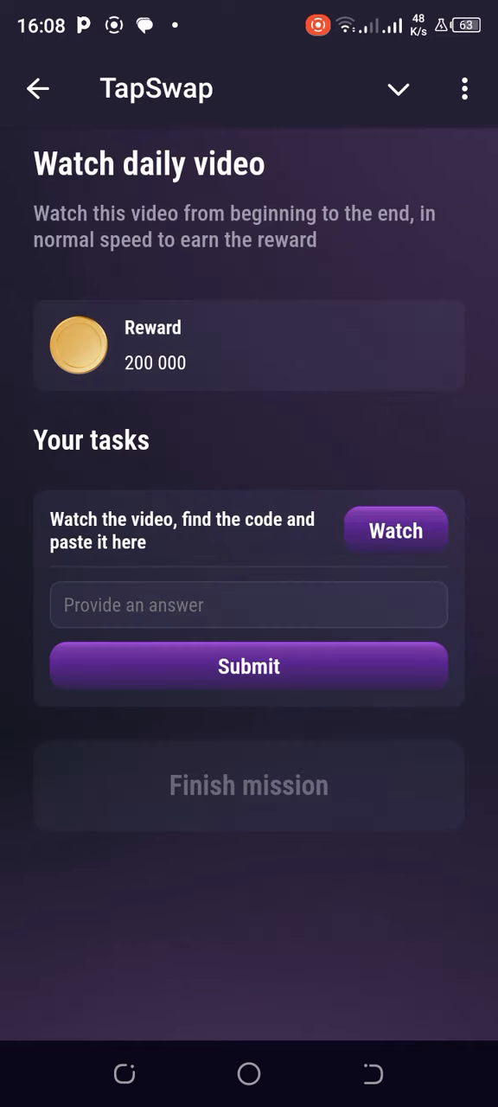
click(248, 604)
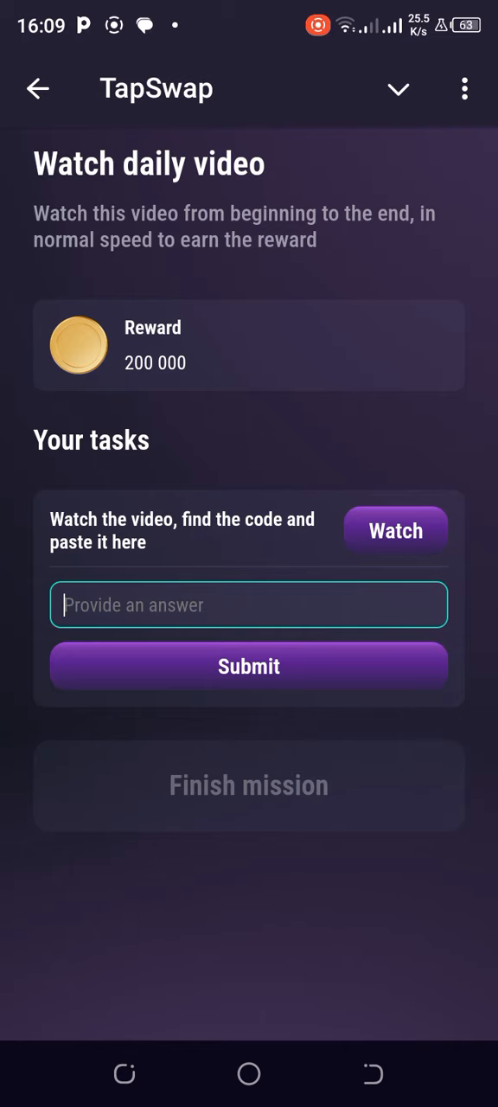
Step: Enter the code 'unbanked' in the answer field and submit it
click(249, 604)
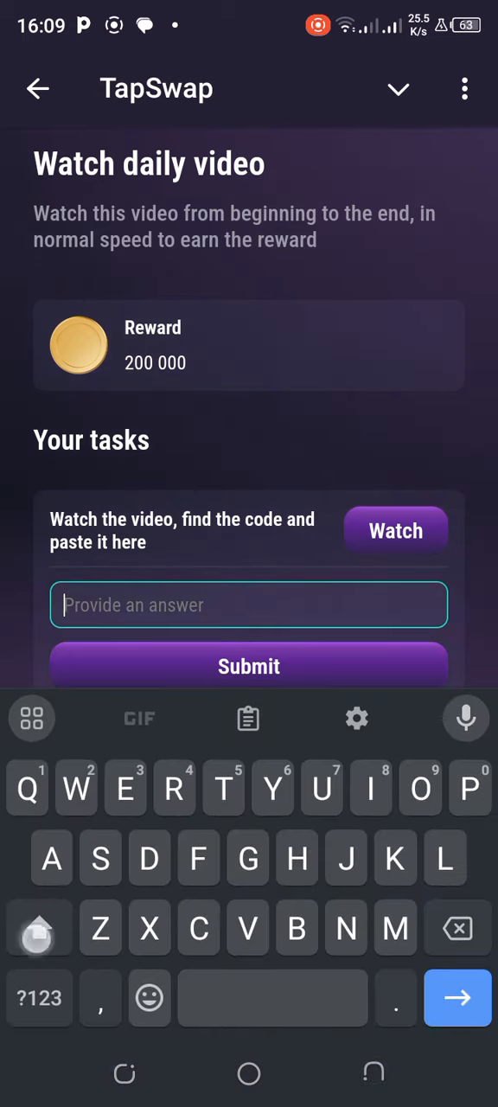
click(38, 929)
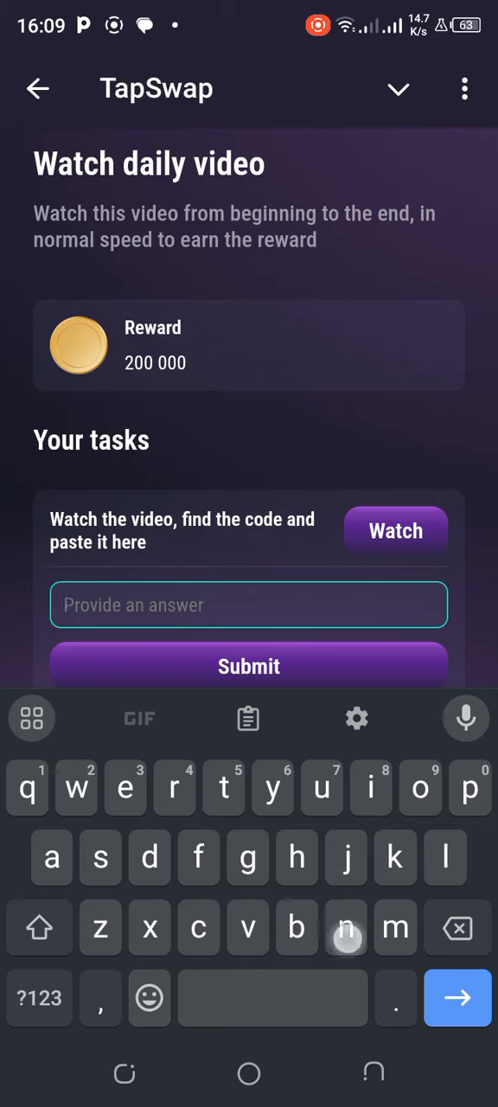
text(unb)
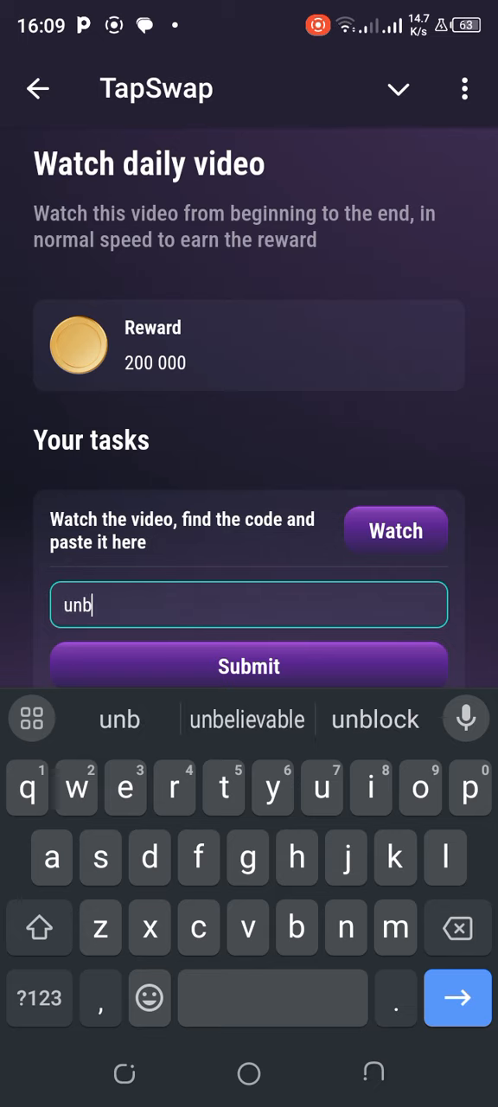
text(anked)
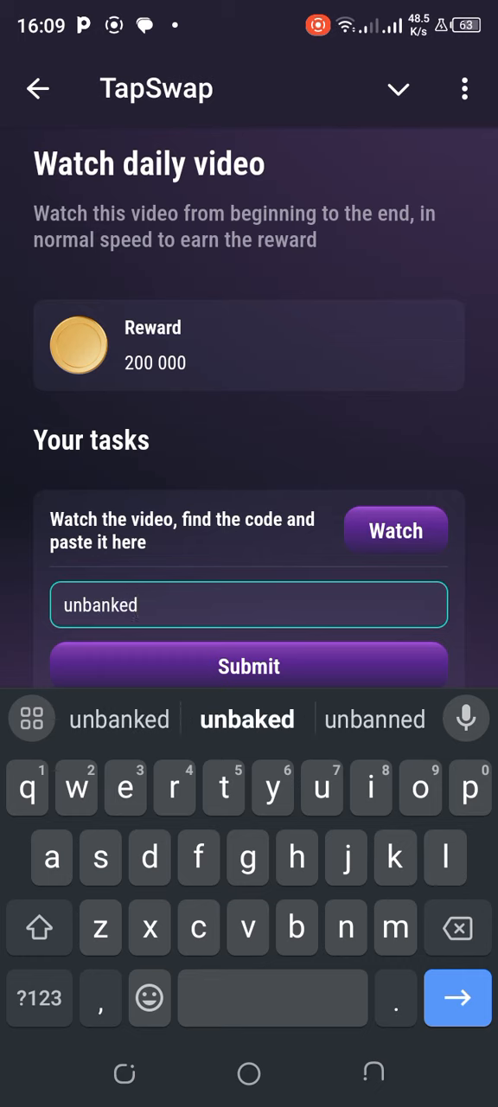
click(340, 655)
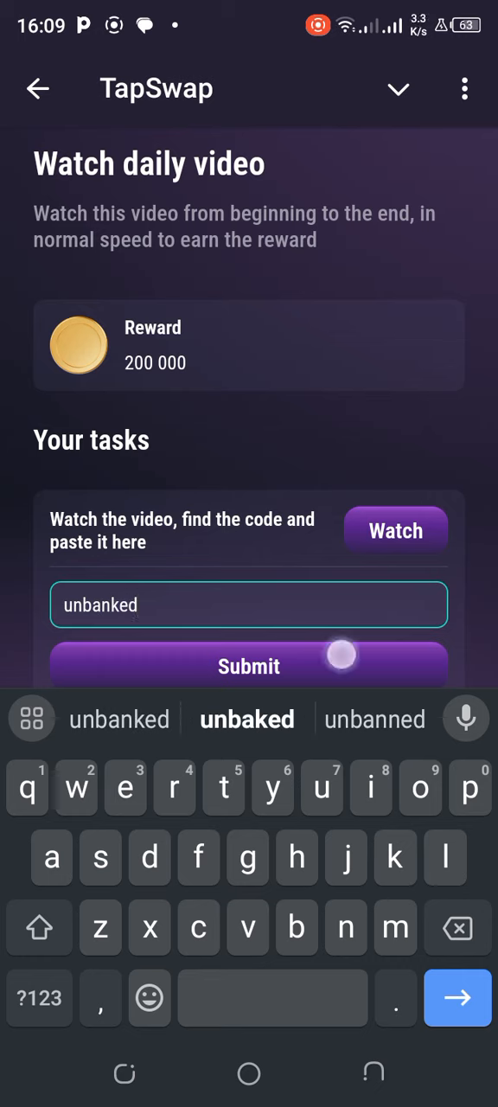
click(249, 667)
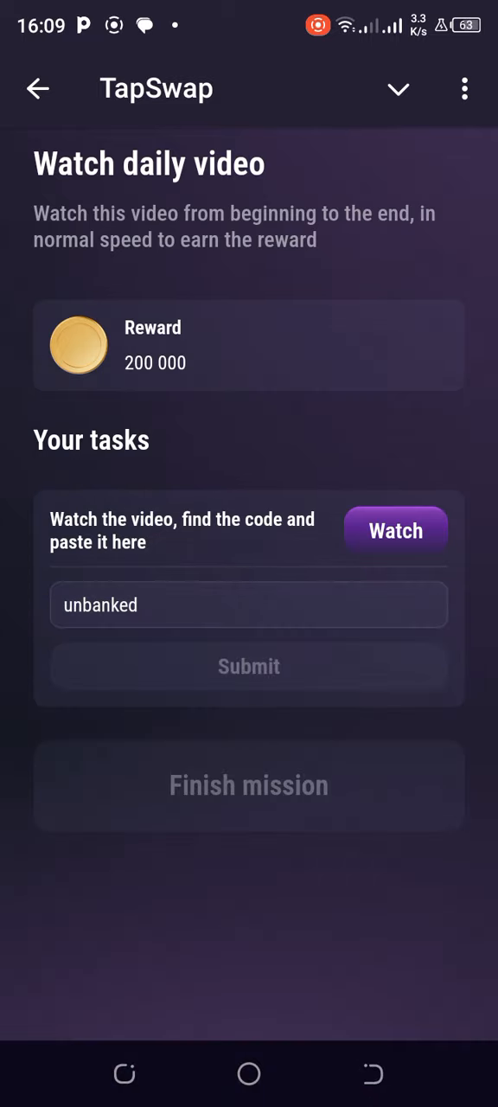
Step: Finish the Watch daily video mission and claim the 200,000 reward
click(249, 666)
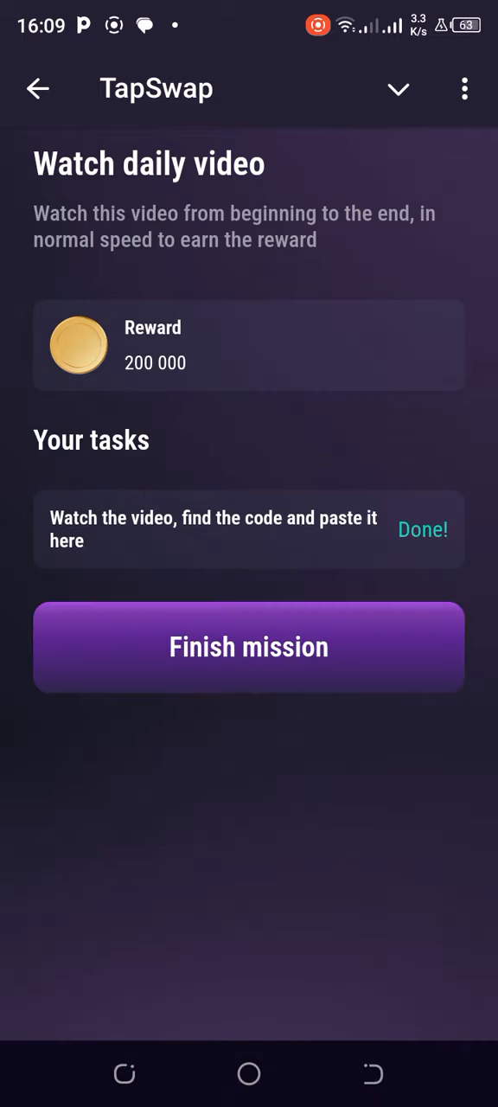
click(250, 647)
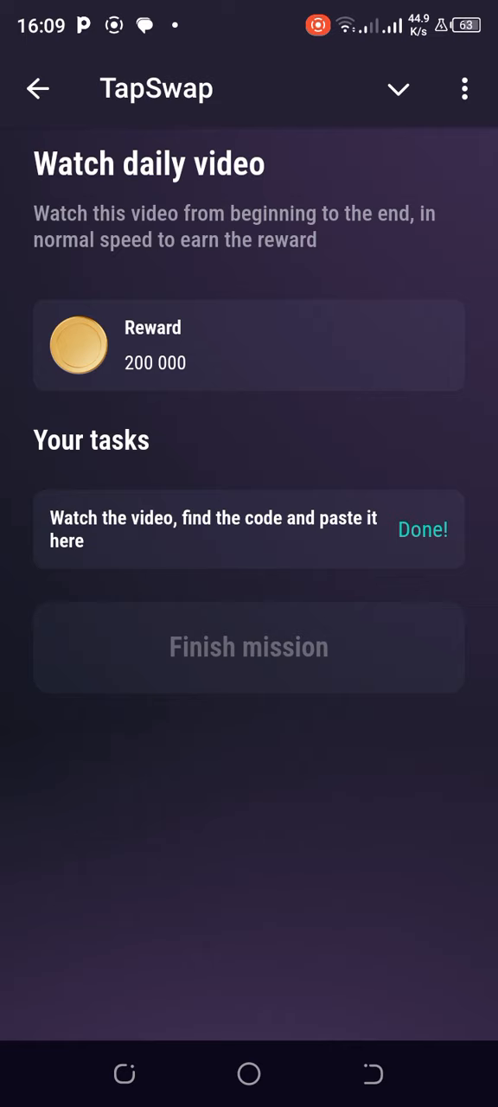
click(249, 647)
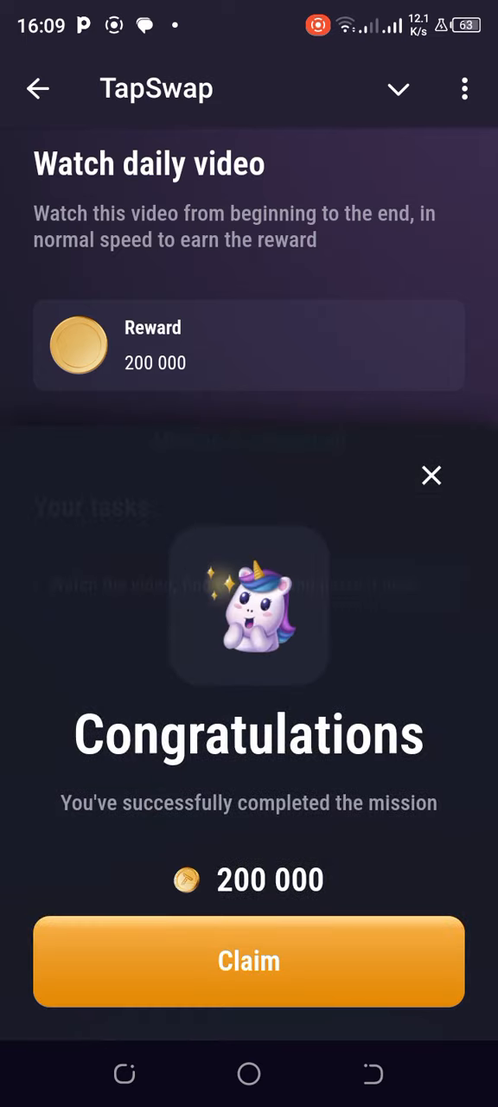
click(249, 961)
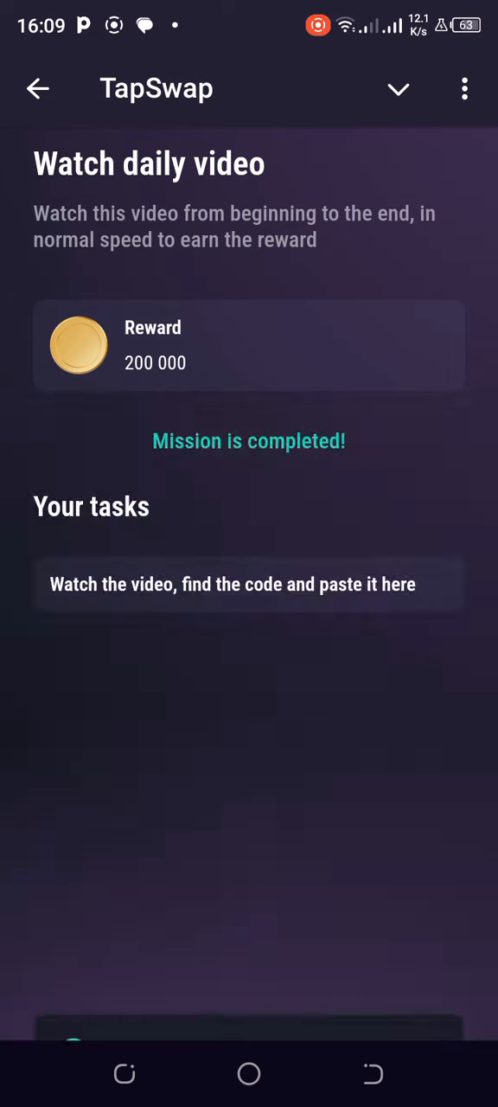